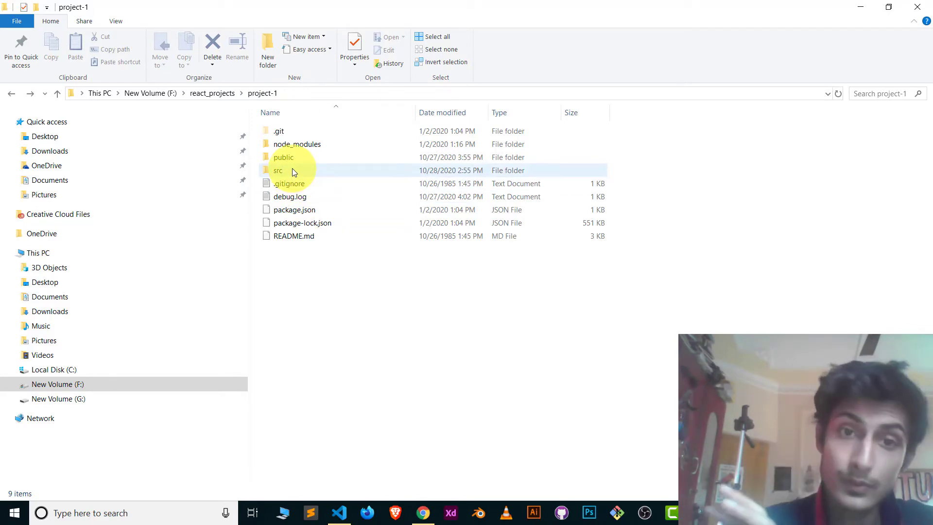
mouse_move(293, 171)
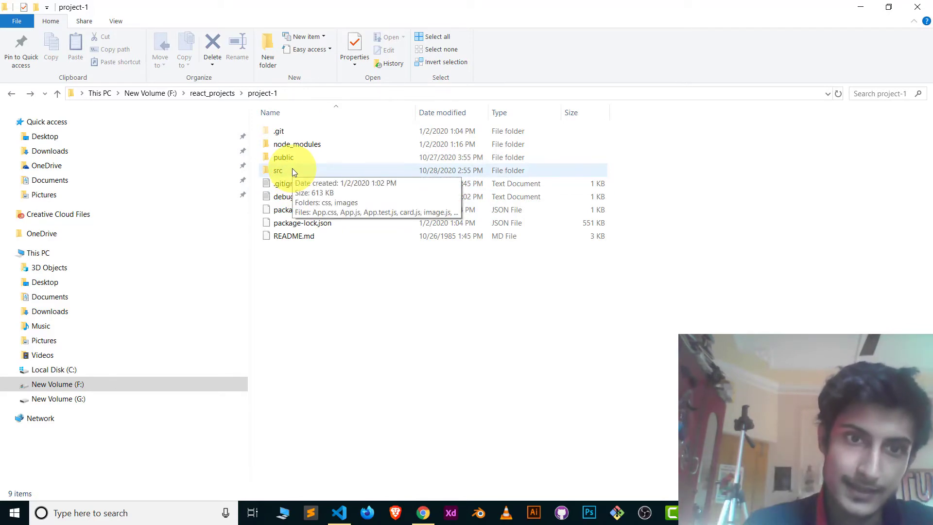
Step: Open src, then its images folder showing japan.jpg and place.jpg
double_click(277, 170)
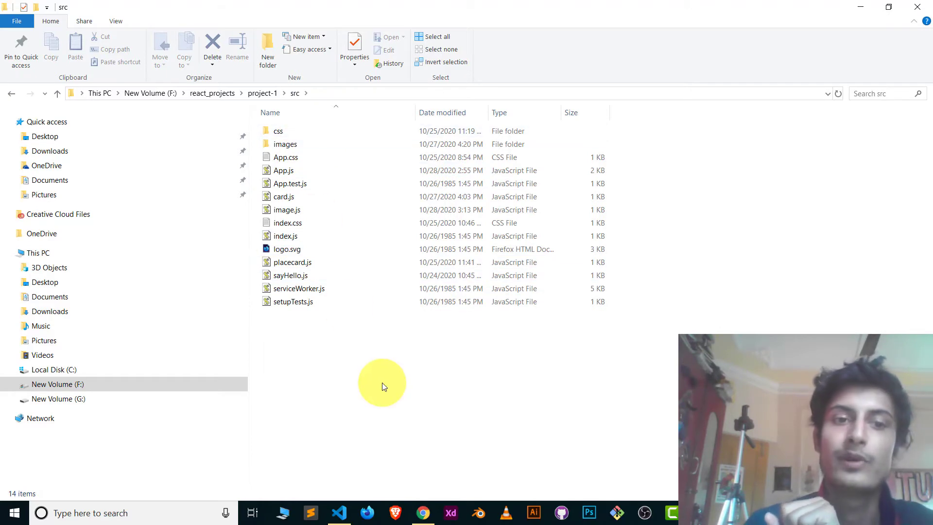
mouse_move(296, 147)
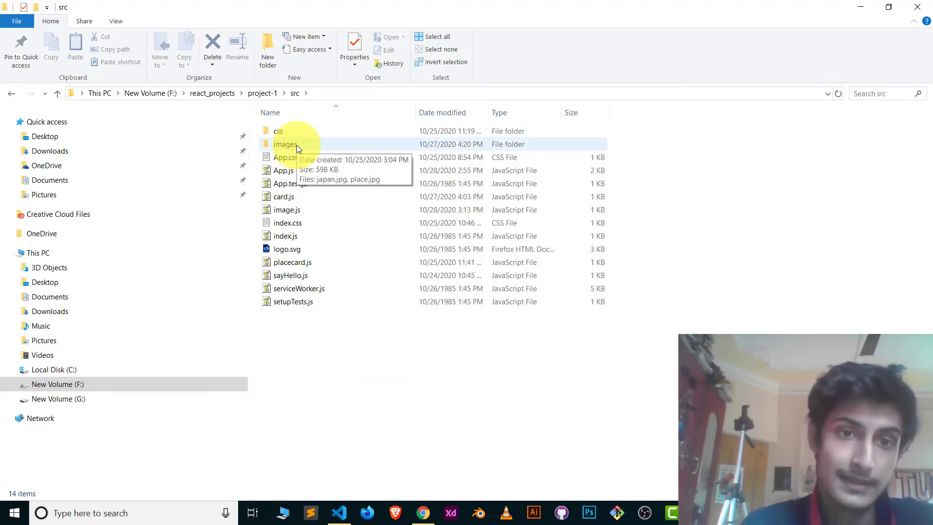
double_click(285, 144)
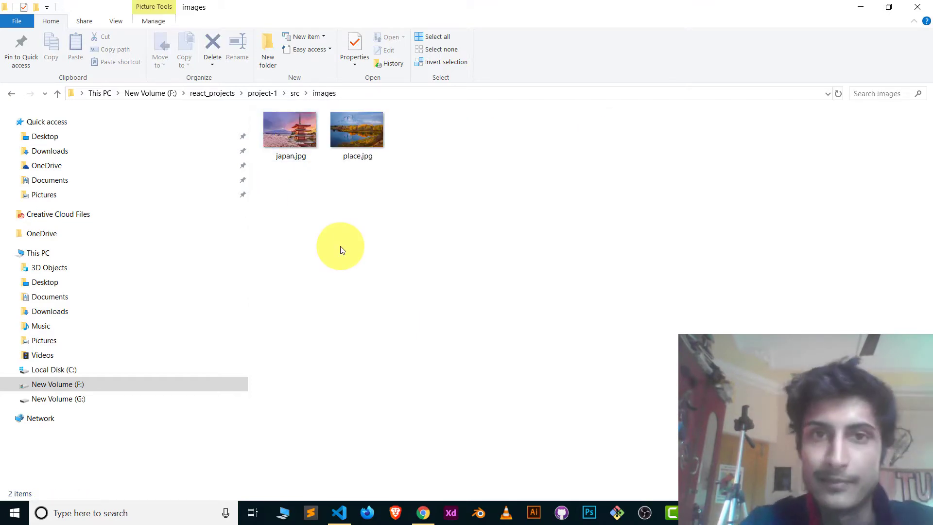
mouse_move(382, 274)
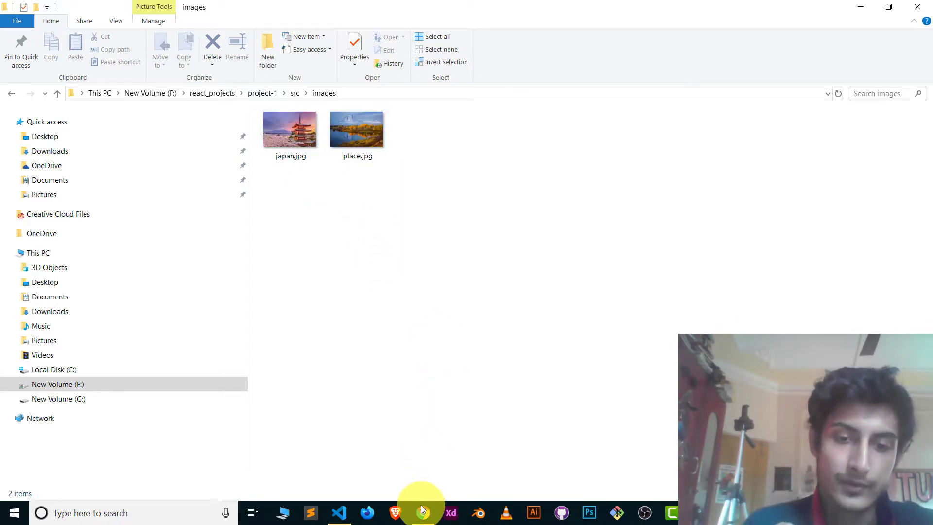
Step: Add "import img1 from './images/japan.jpg'" on line 2 of image.js and save
left_click(338, 513)
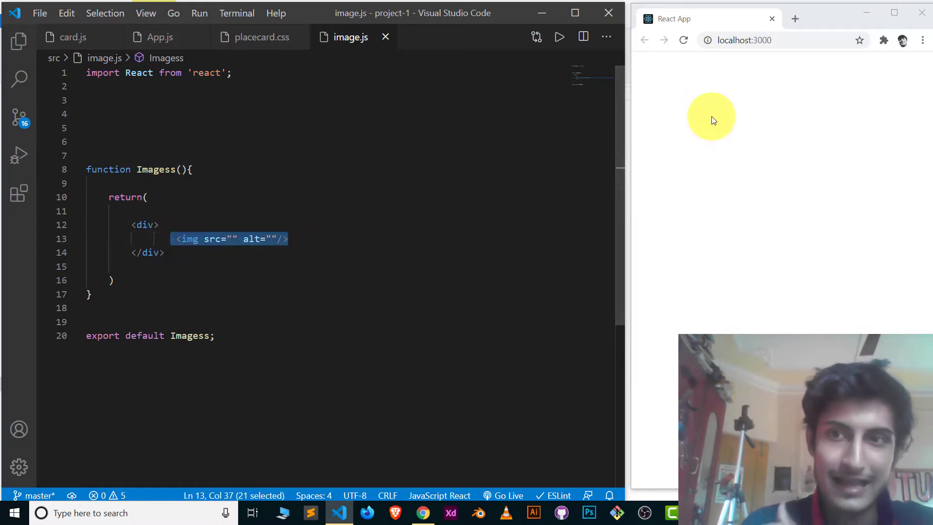
mouse_move(763, 87)
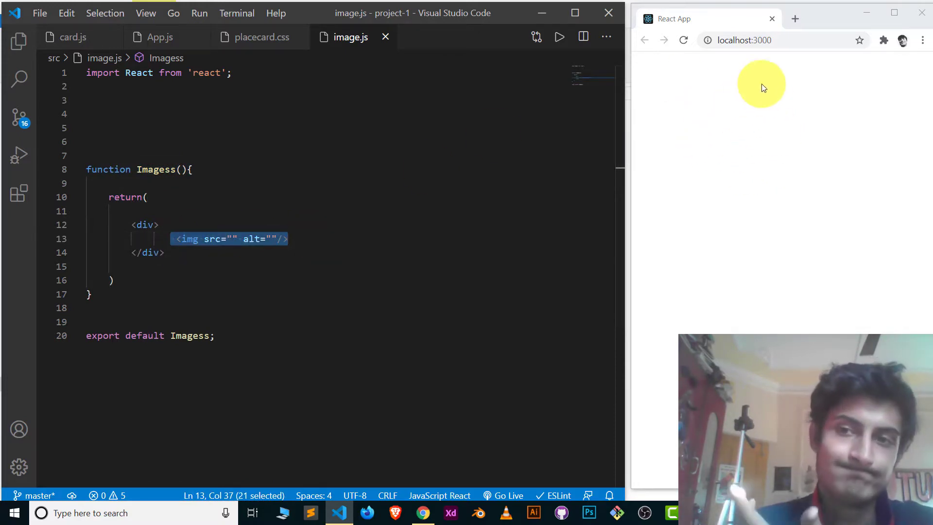
left_click(234, 72)
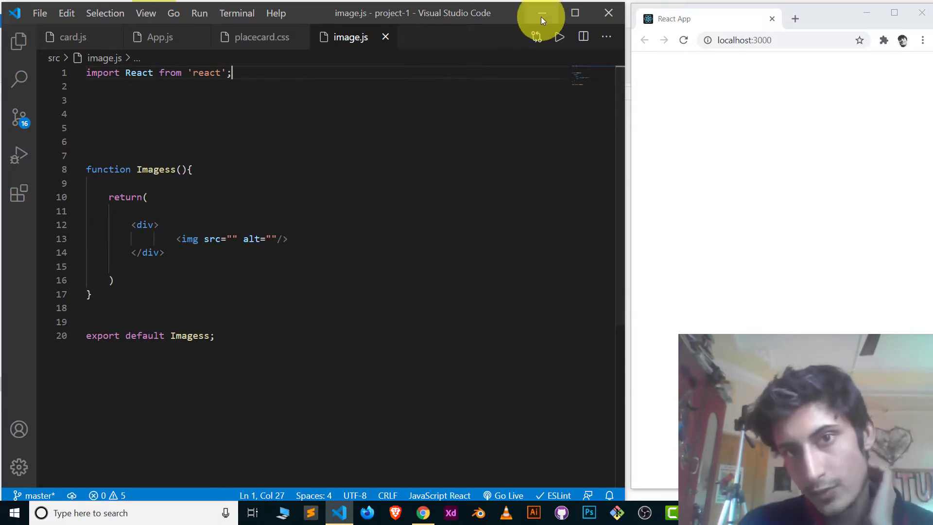
left_click(423, 513)
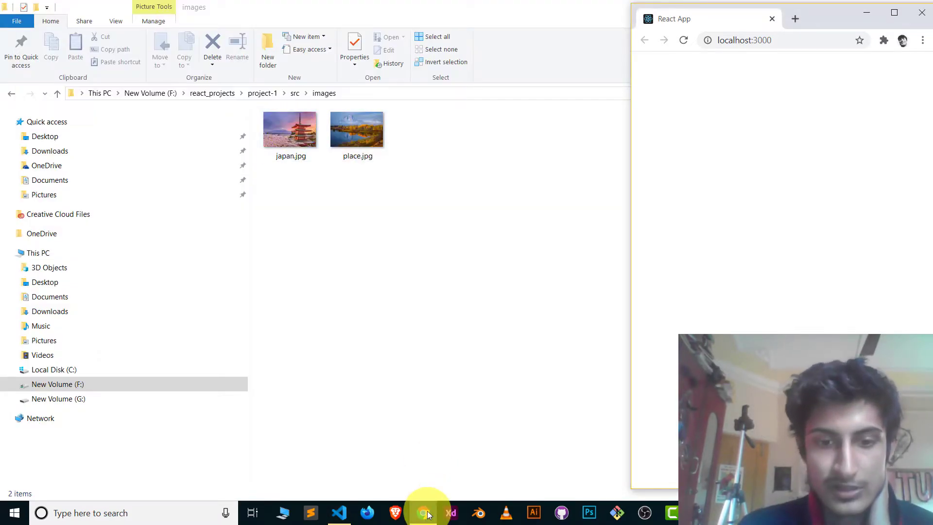
left_click(339, 513)
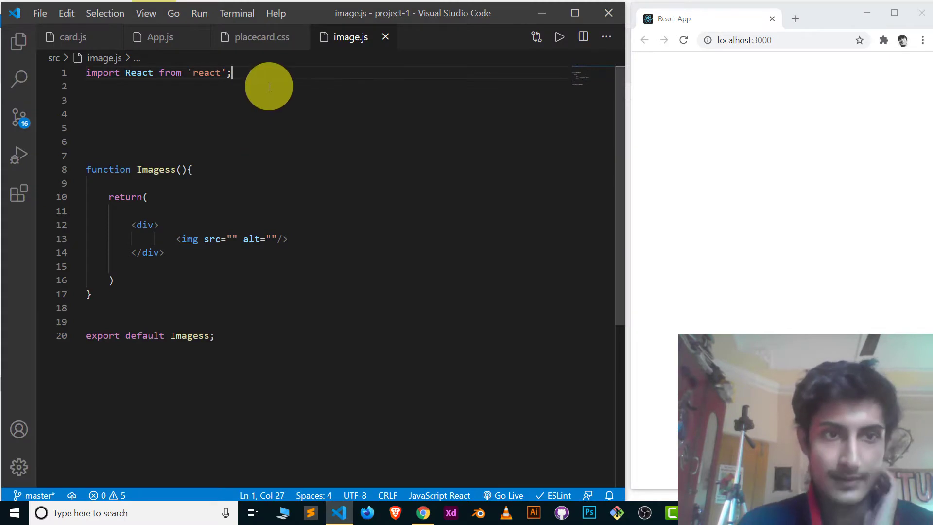
type("import")
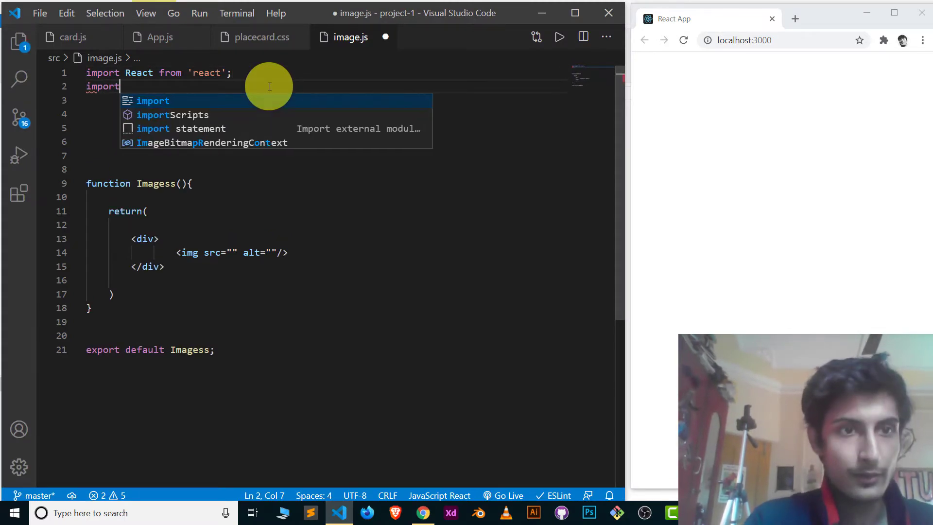
type("img1")
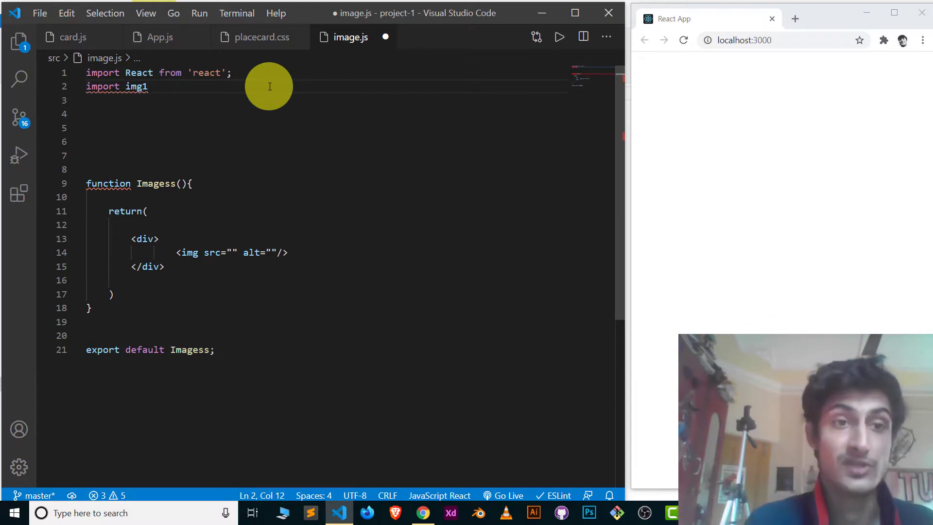
type("from")
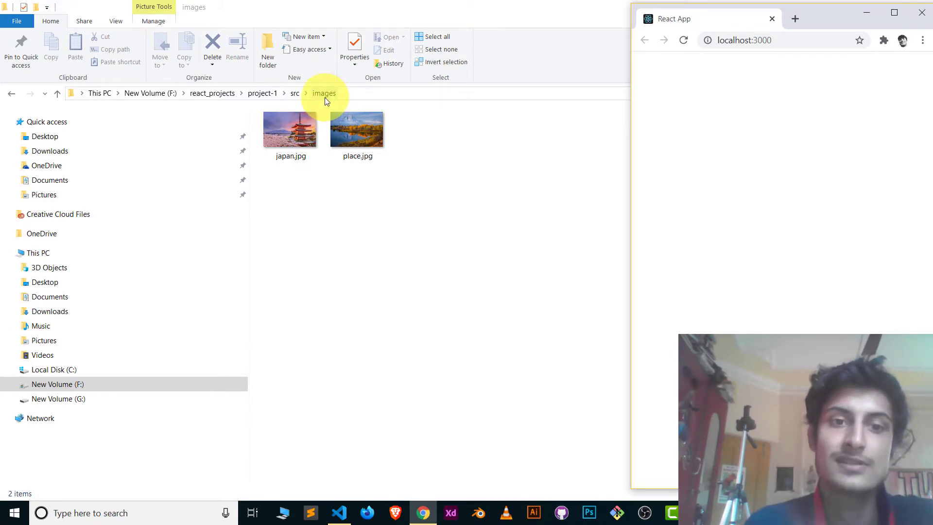
mouse_move(352, 365)
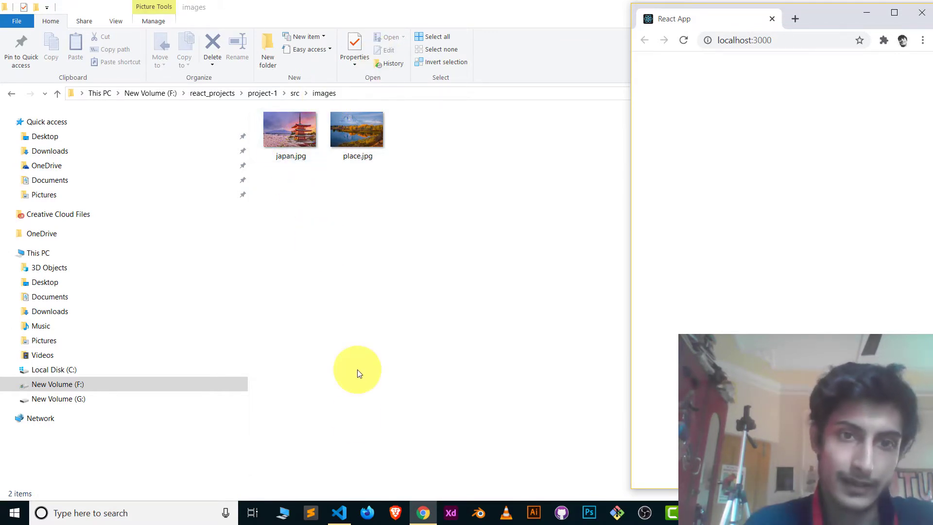
left_click(339, 512)
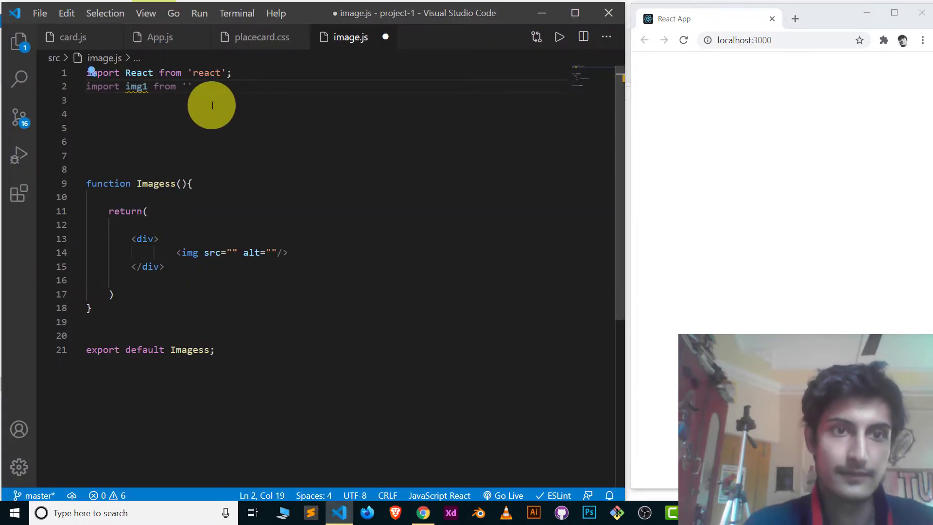
type("./i")
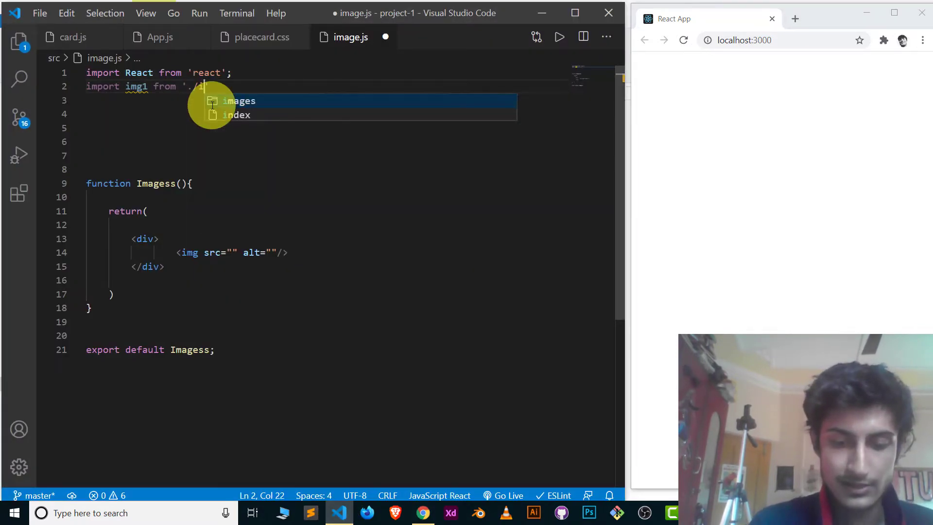
type("images/jap")
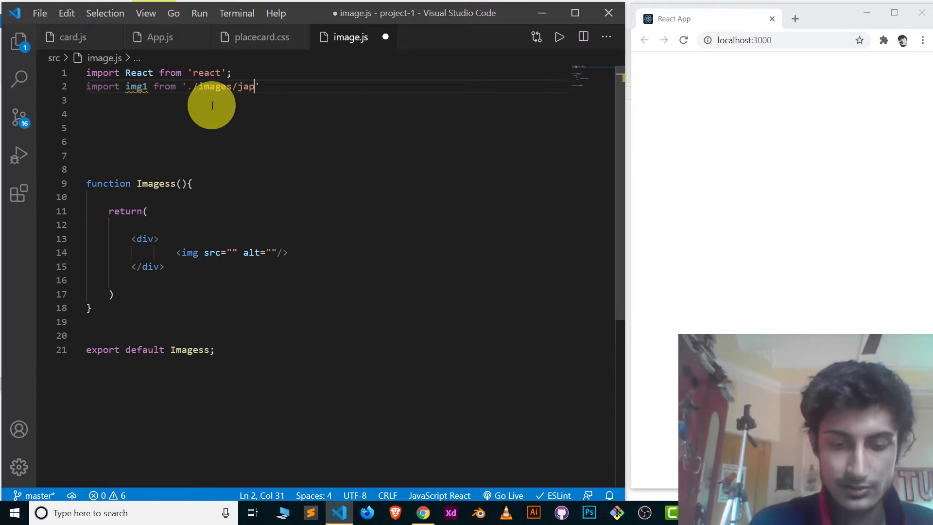
type("an.jpg")
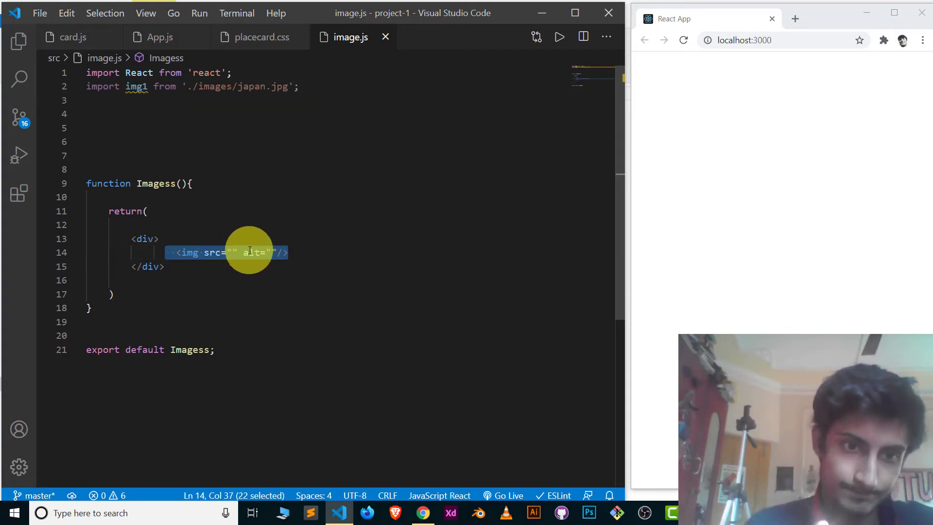
Step: Set the img tag's src to {img1} so the Japan pagoda photo renders
left_click(240, 252)
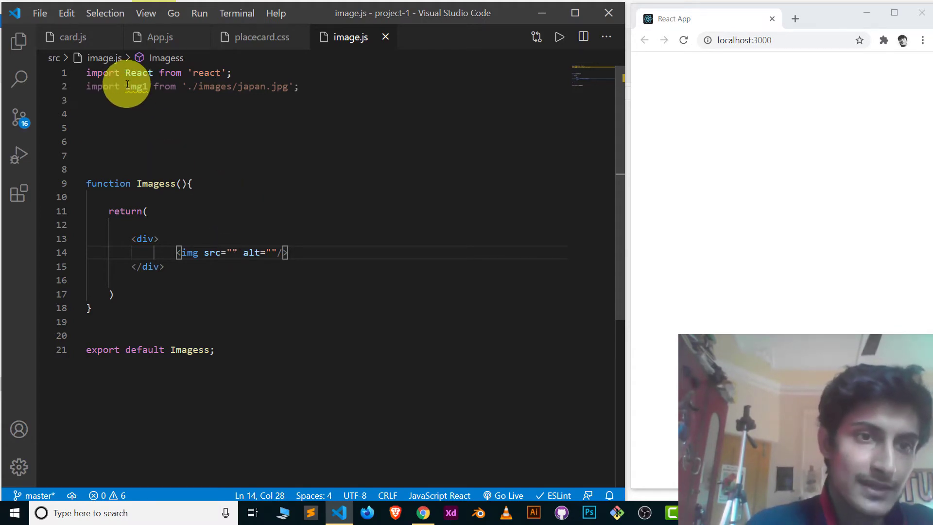
mouse_move(138, 86)
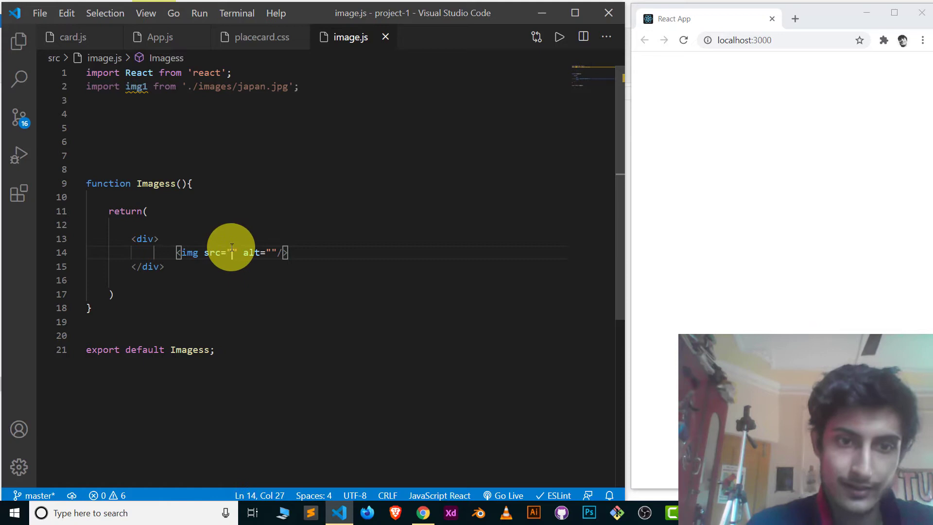
type("img1")
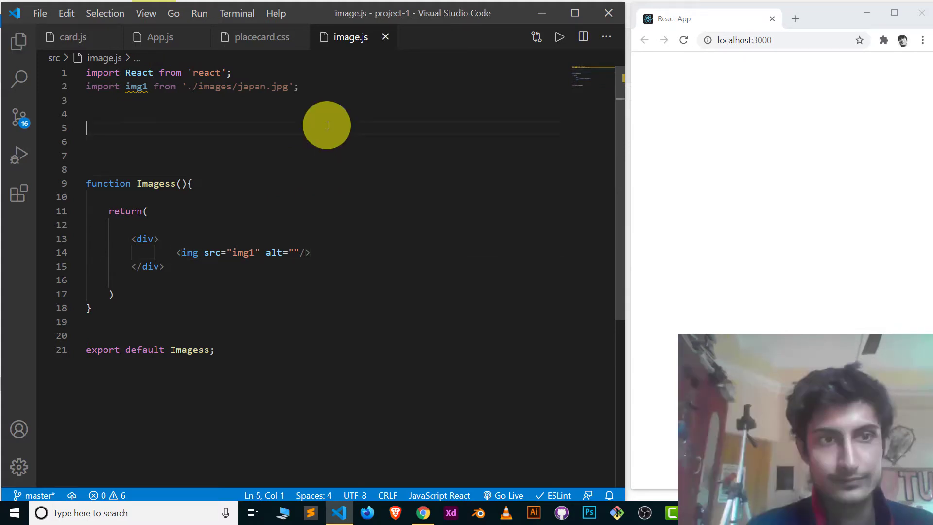
mouse_move(451, 203)
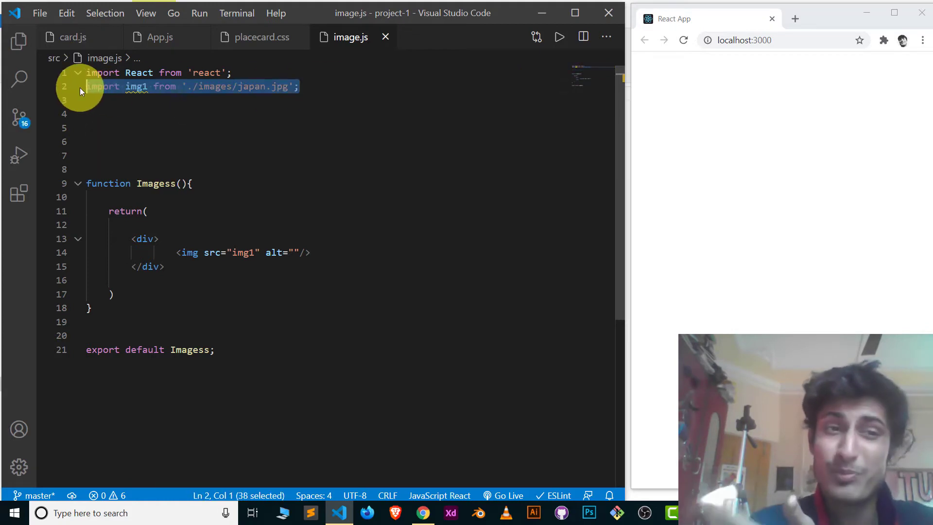
mouse_move(622, 273)
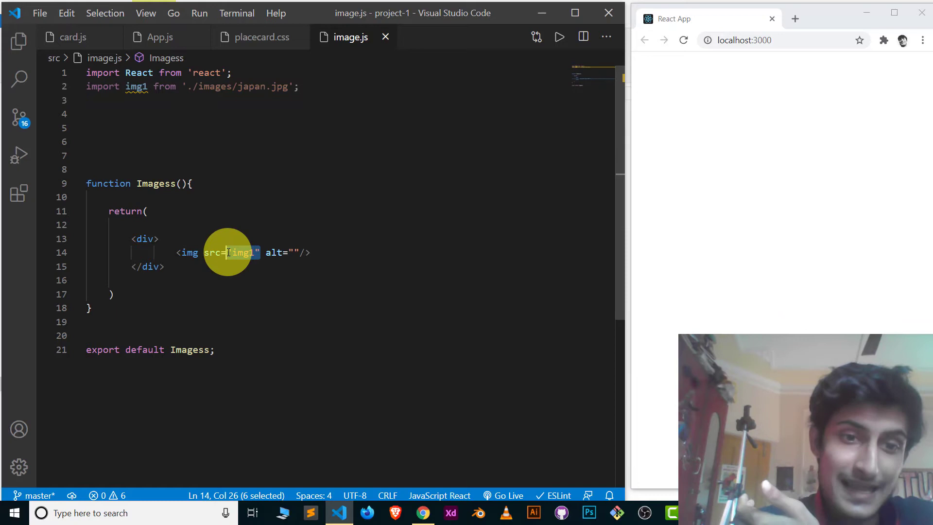
mouse_move(228, 253)
type("{")
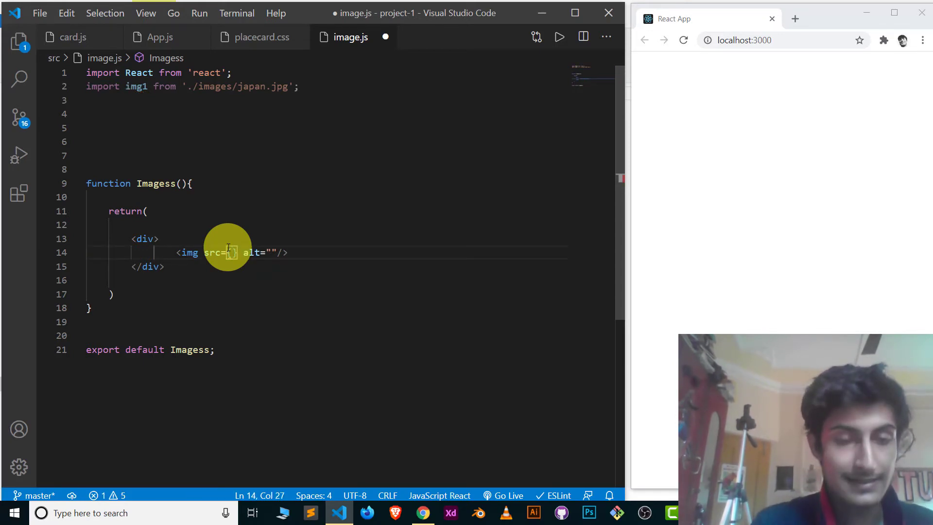
type("img1")
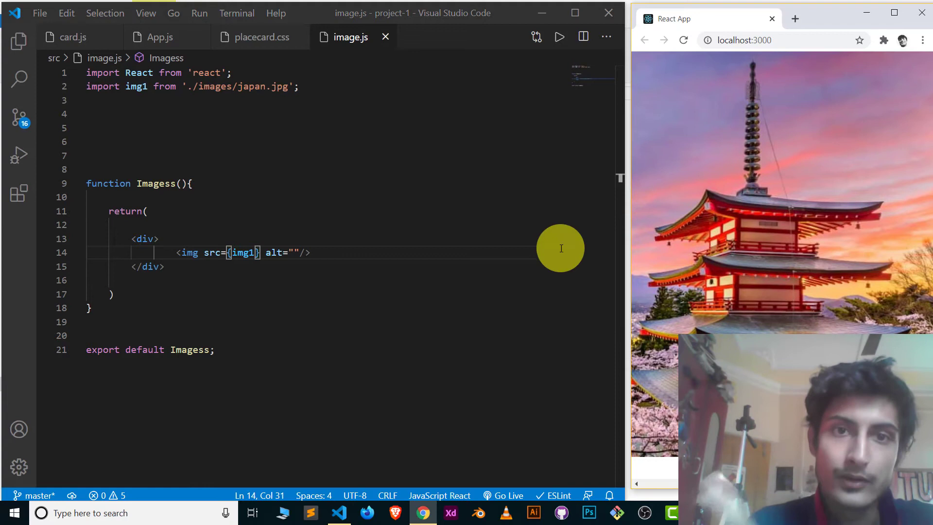
mouse_move(483, 239)
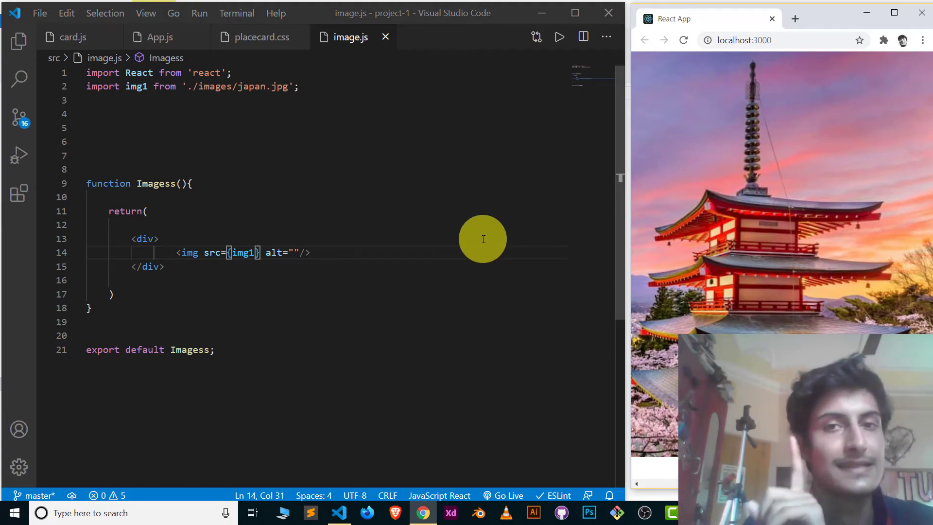
mouse_move(469, 236)
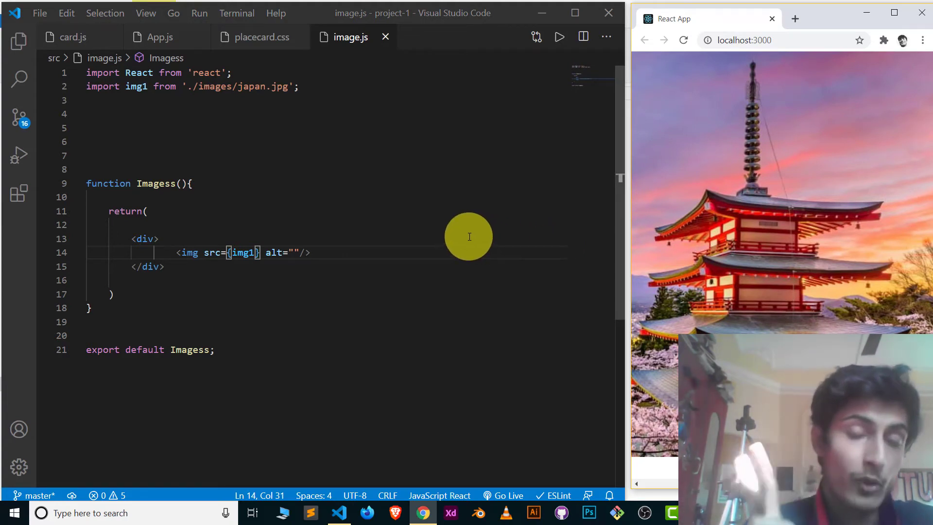
mouse_move(545, 18)
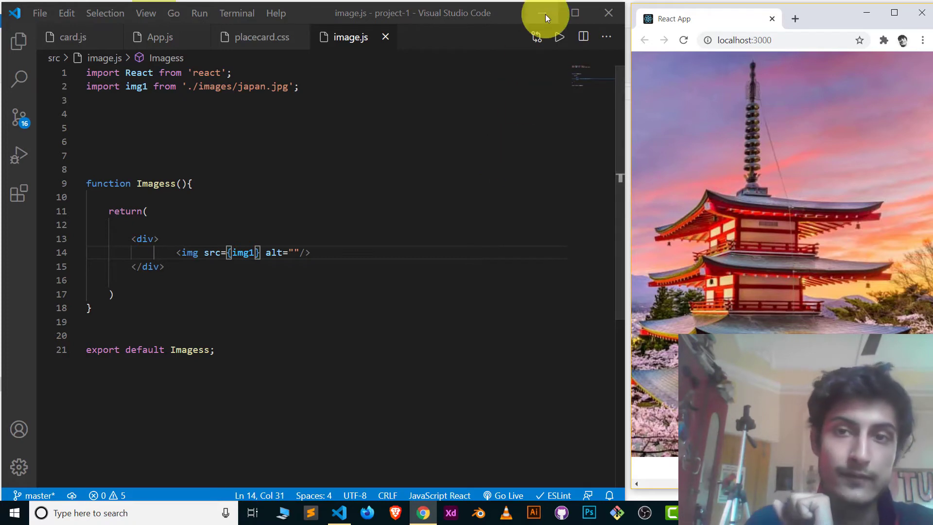
mouse_move(267, 247)
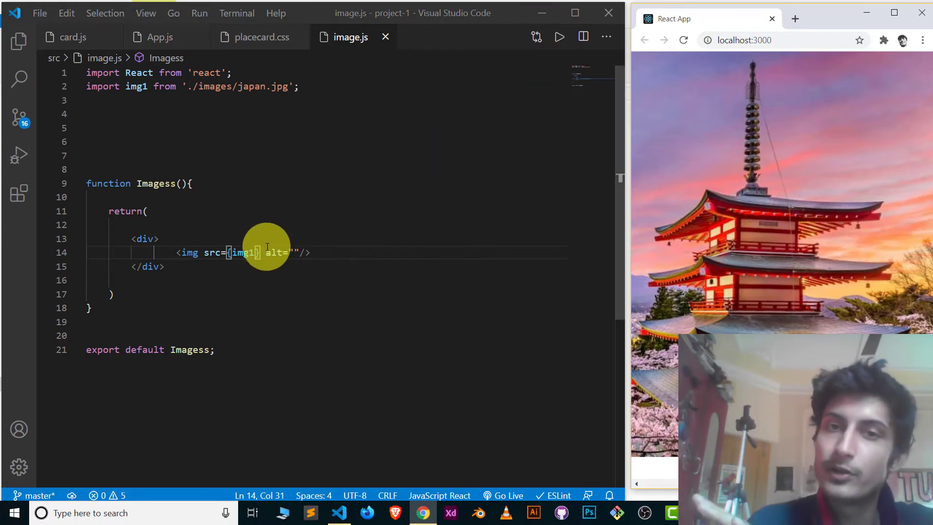
Step: Replace src={img1} with the string path './images/japan.jpg', leaving the page blank
double_click(245, 253)
type("\"")
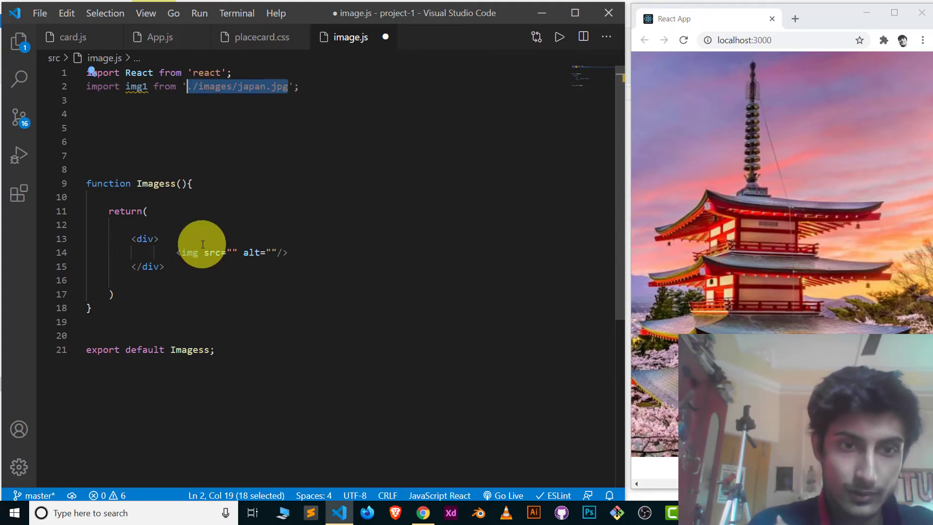
type("./images/japan.jpg")
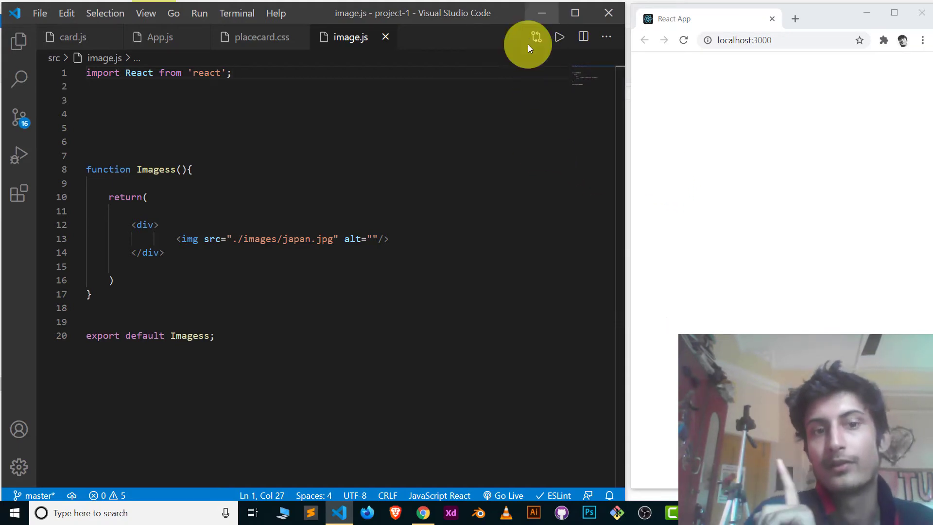
left_click_drag(229, 239, 338, 239)
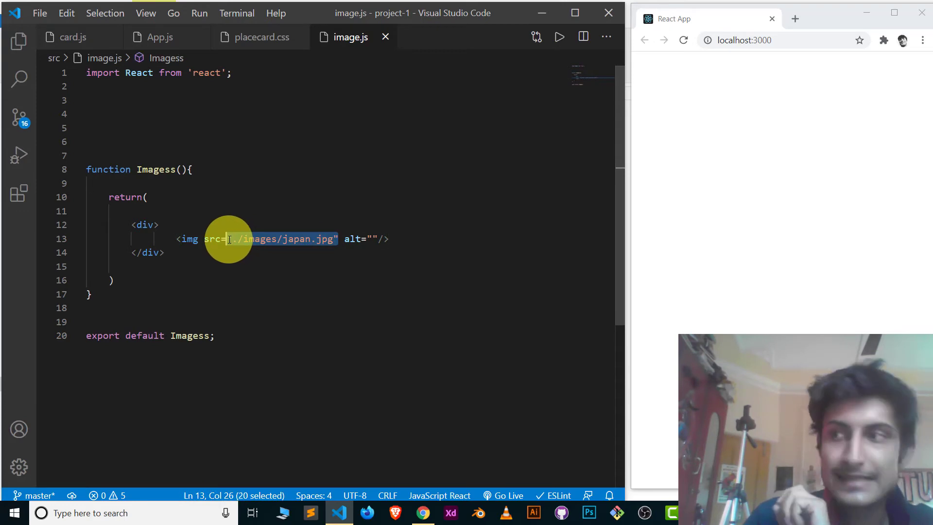
mouse_move(291, 240)
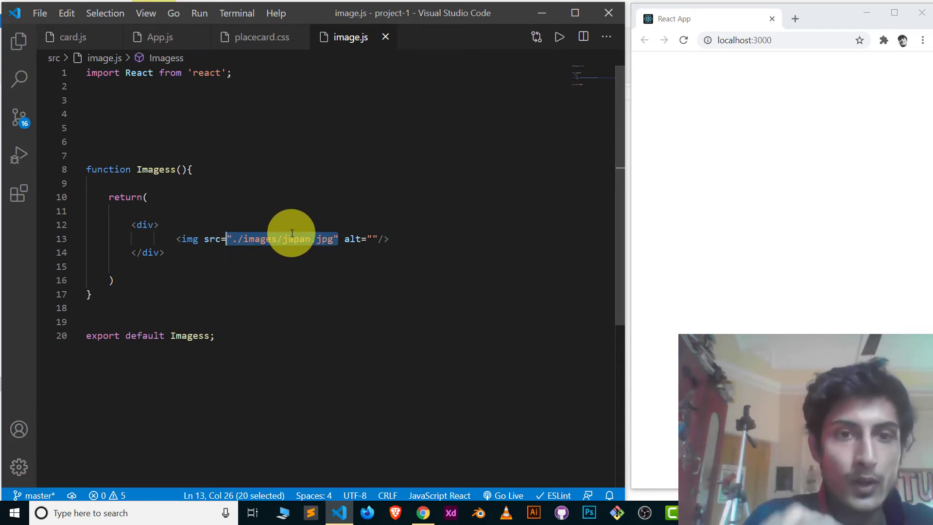
mouse_move(539, 14)
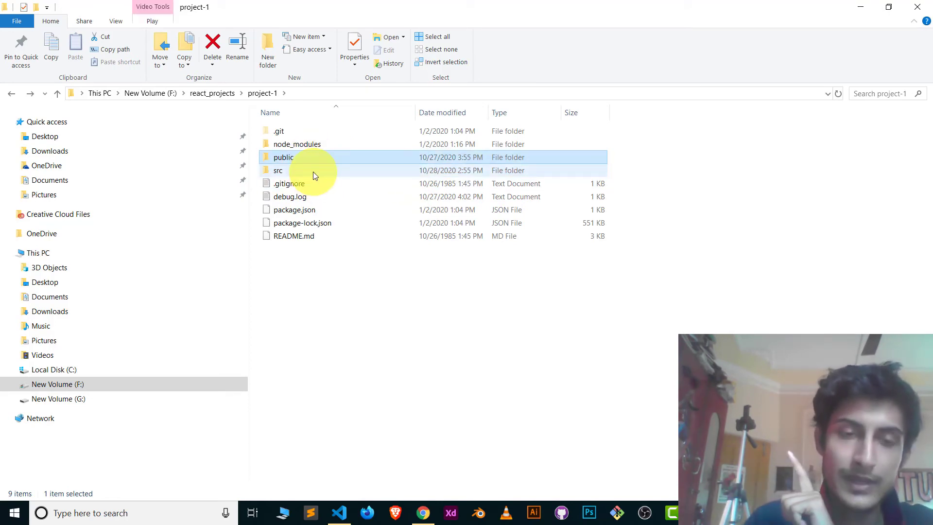
Step: Browse src, then public's images folder holding logo192.png and rj.jpg
double_click(277, 170)
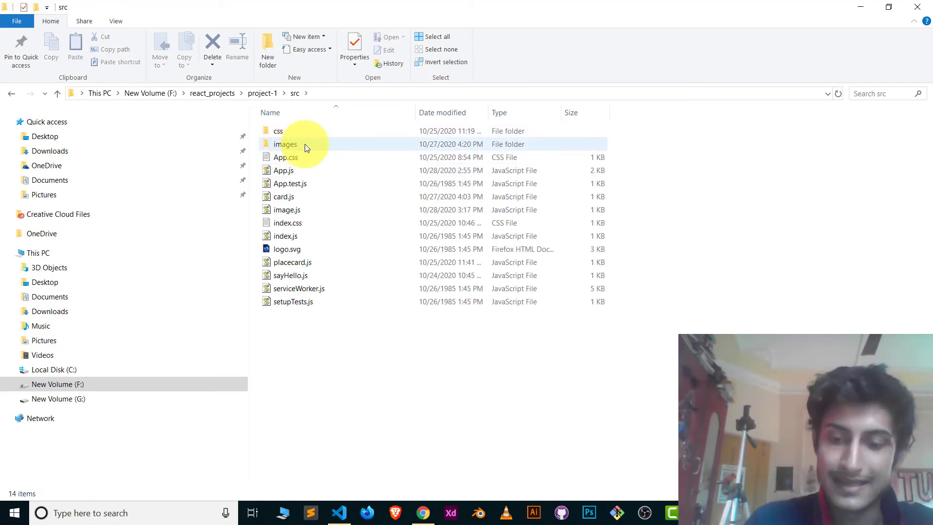
mouse_move(311, 152)
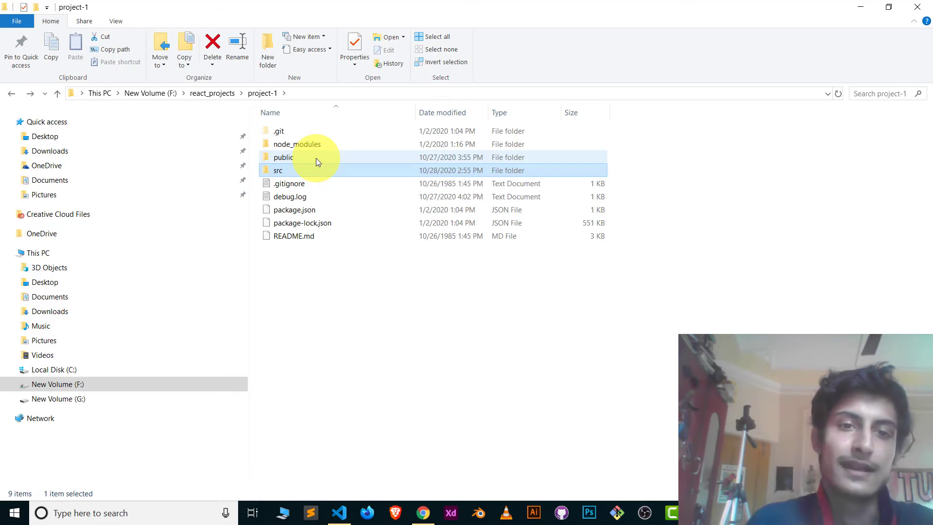
double_click(278, 157)
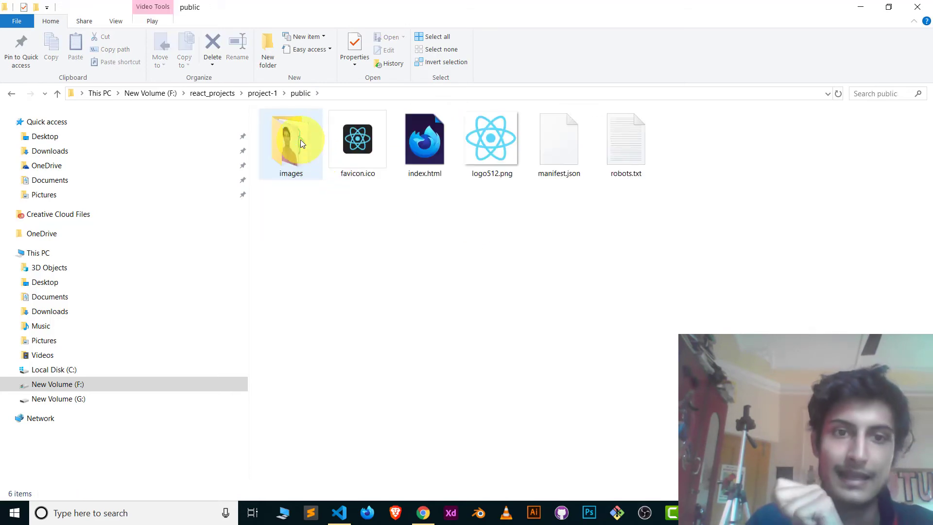
mouse_move(295, 152)
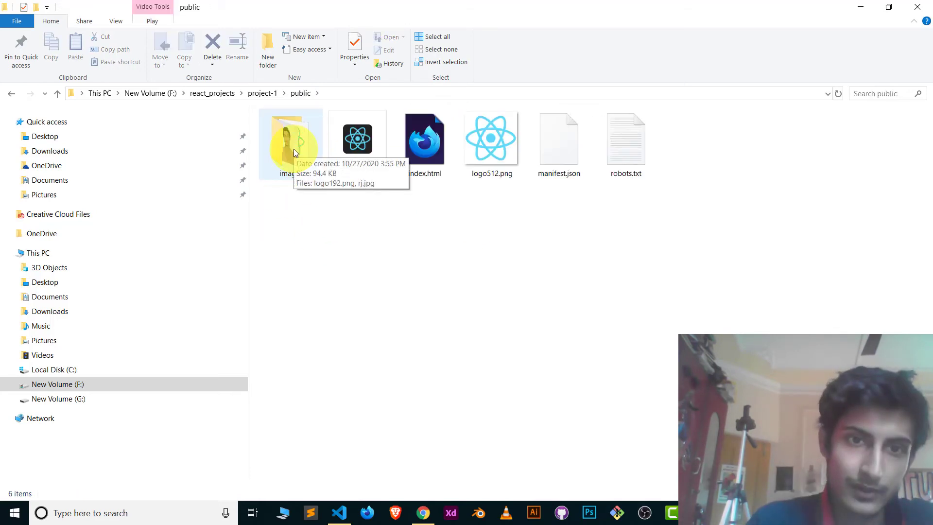
double_click(290, 141)
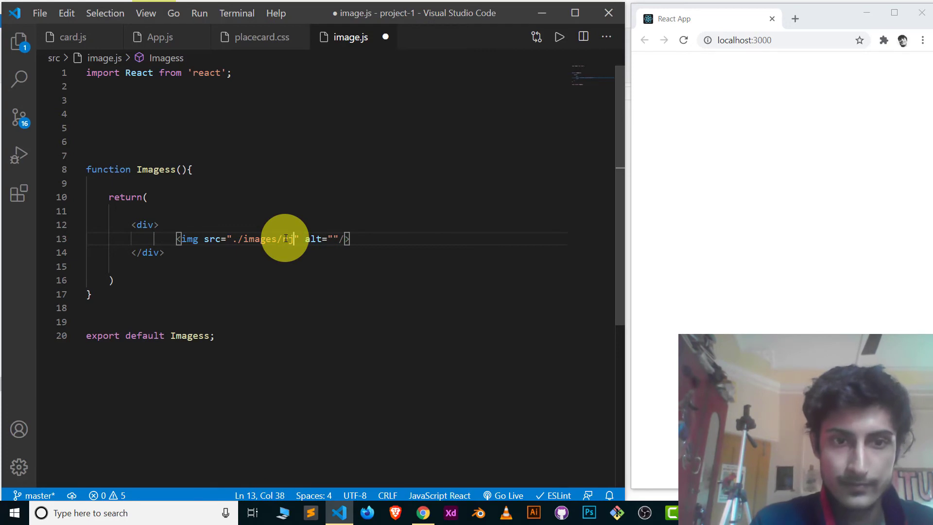
Step: Complete the src path as './images/rj.jpg' so the portrait photo displays
type("j.jpg")
left_click(324, 86)
type("import img1 from './images/japan.jpg';")
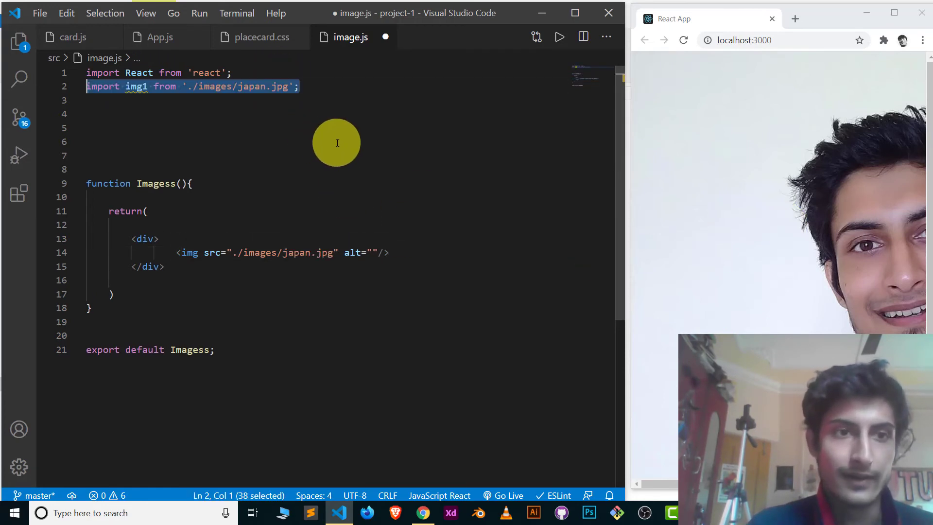
Step: Point the img1 import at './images/rj.jpg', causing a module-not-found compile error
double_click(253, 86)
type("{i")
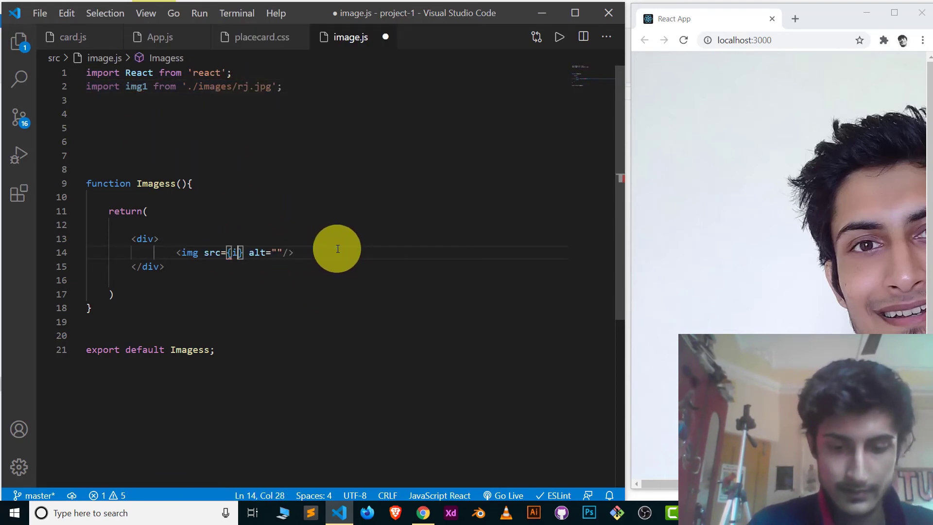
type("mg1")
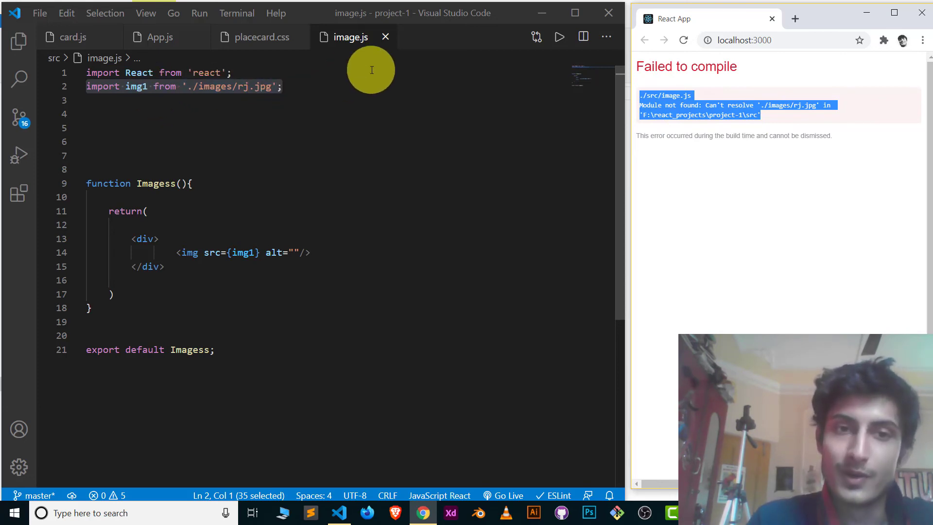
left_click(283, 86)
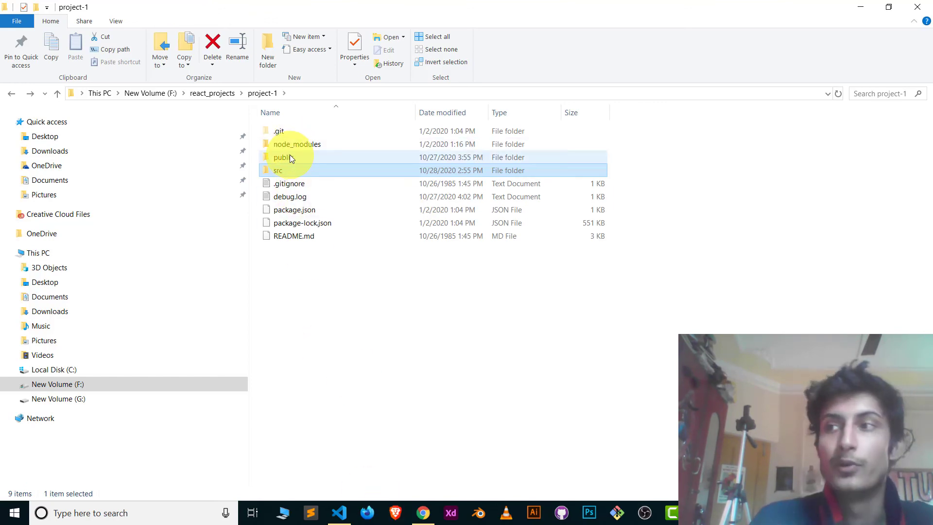
Step: Open project-1's public folder to view its images folder and files
double_click(282, 157)
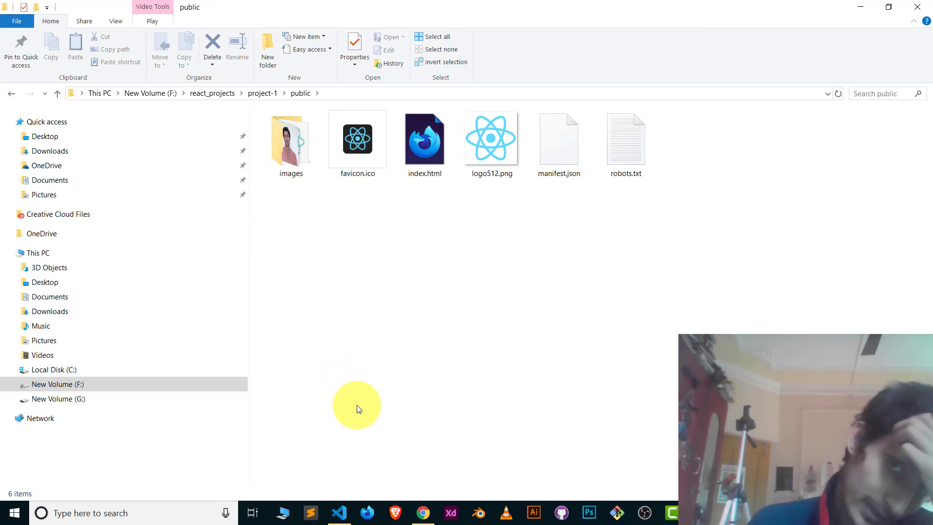
mouse_move(363, 396)
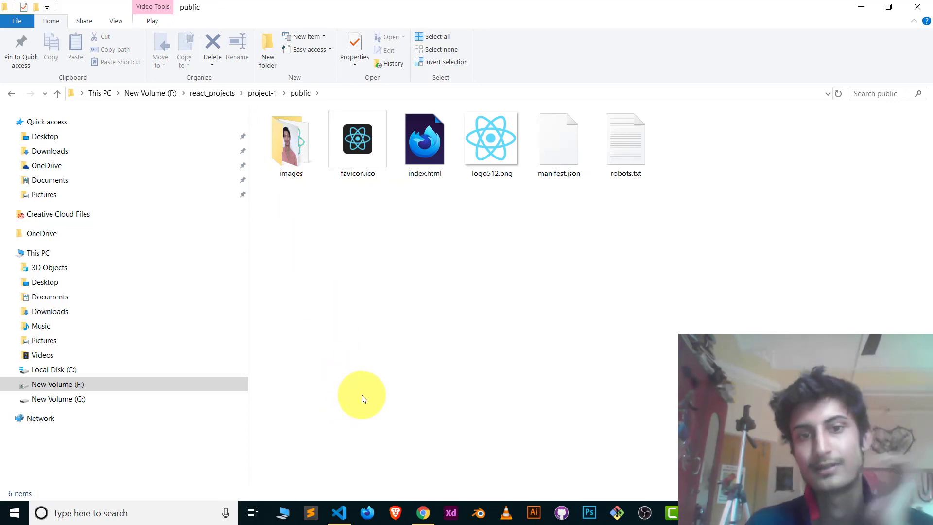